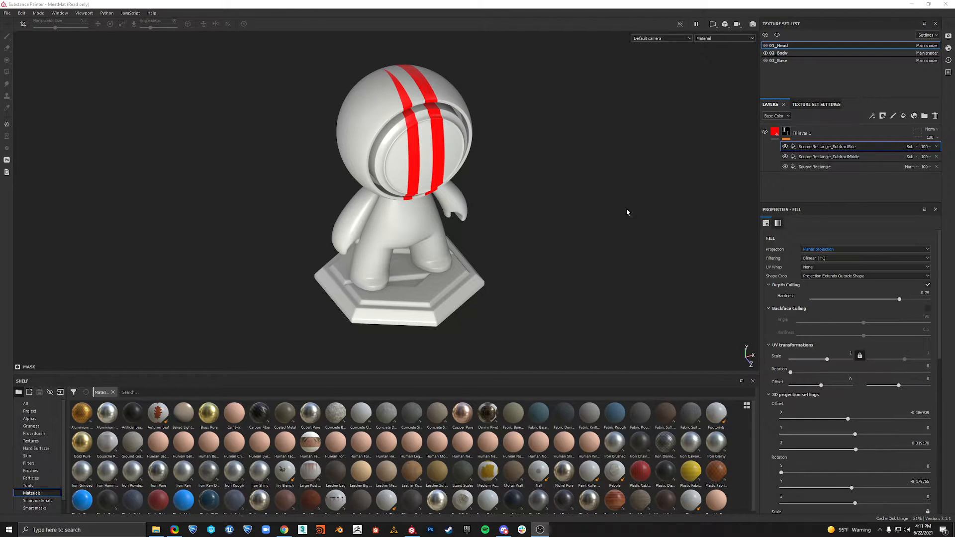
Add a Mirror filter (axis X) to the red fill layer's mask.
{"action": "left_click", "coordinate": [786, 132]}
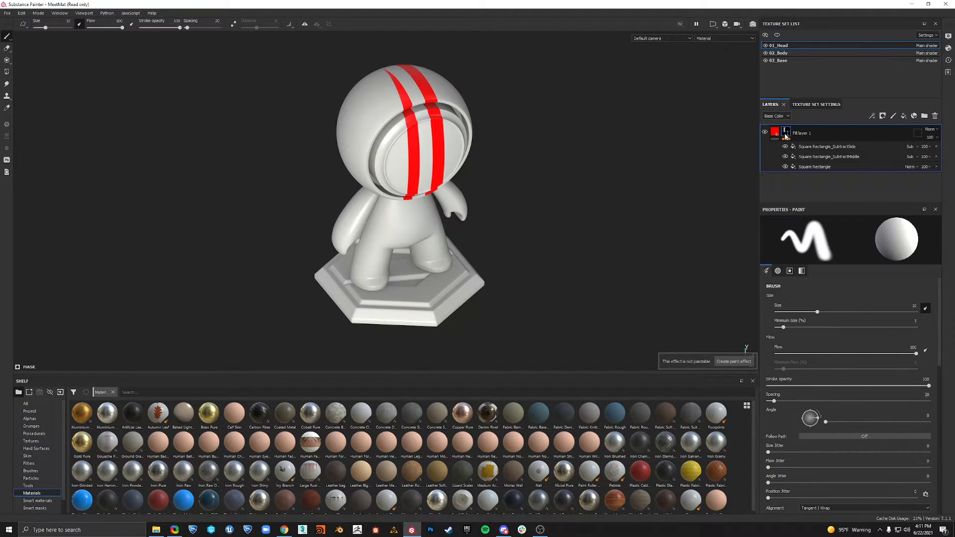
{"action": "right_click", "coordinate": [786, 132]}
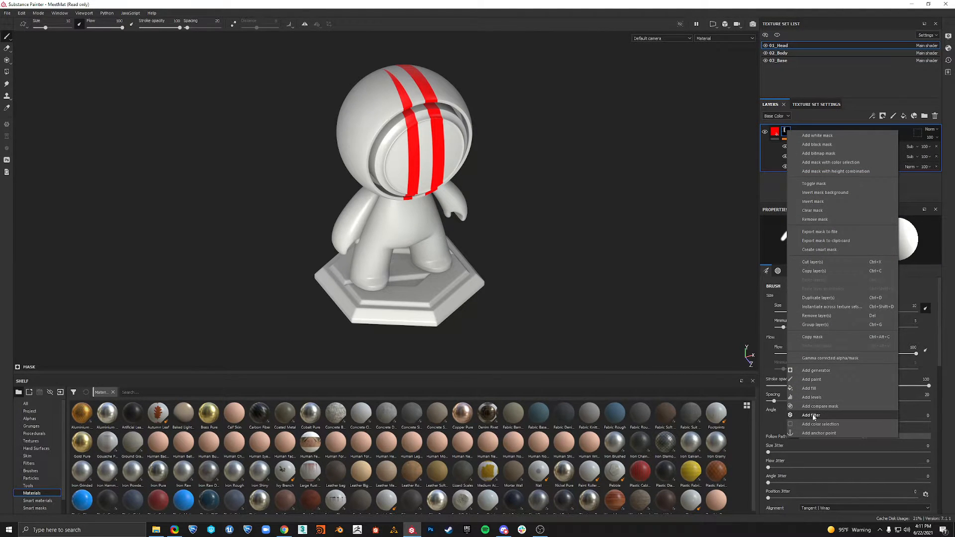
{"action": "left_click", "coordinate": [812, 414]}
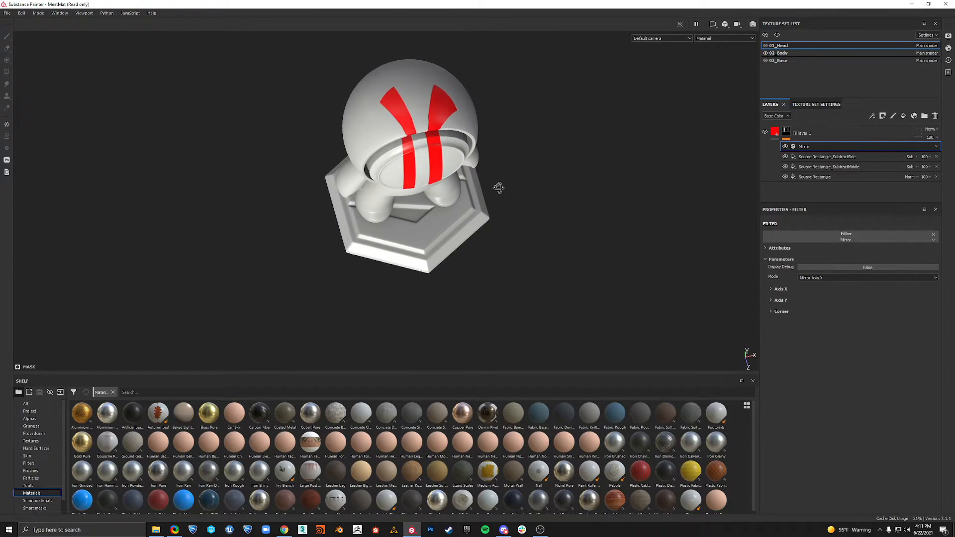
Turn Display Debug on for the Mirror filter, viewing the head from above.
{"action": "left_click_drag", "start_coordinate": [498, 188], "coordinate": [459, 216]}
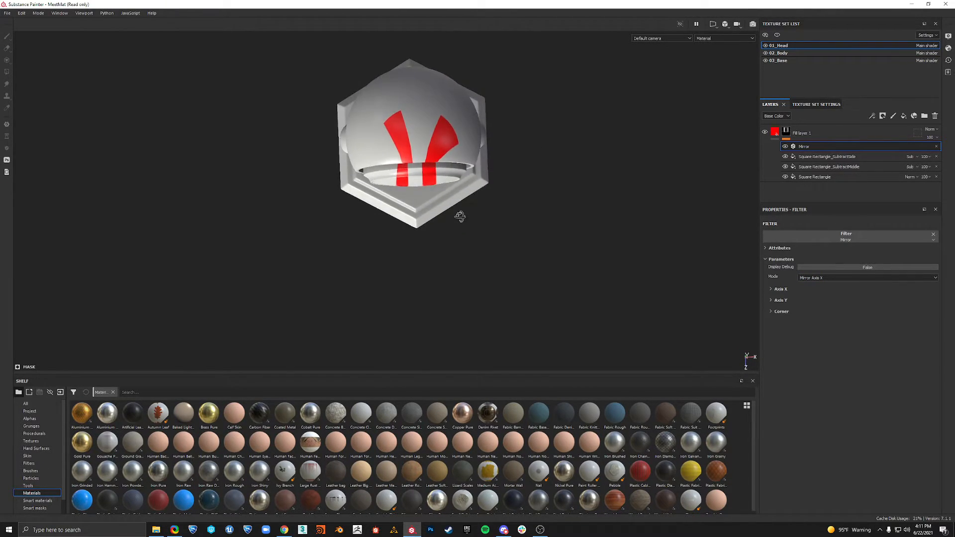
{"action": "left_click", "coordinate": [725, 24]}
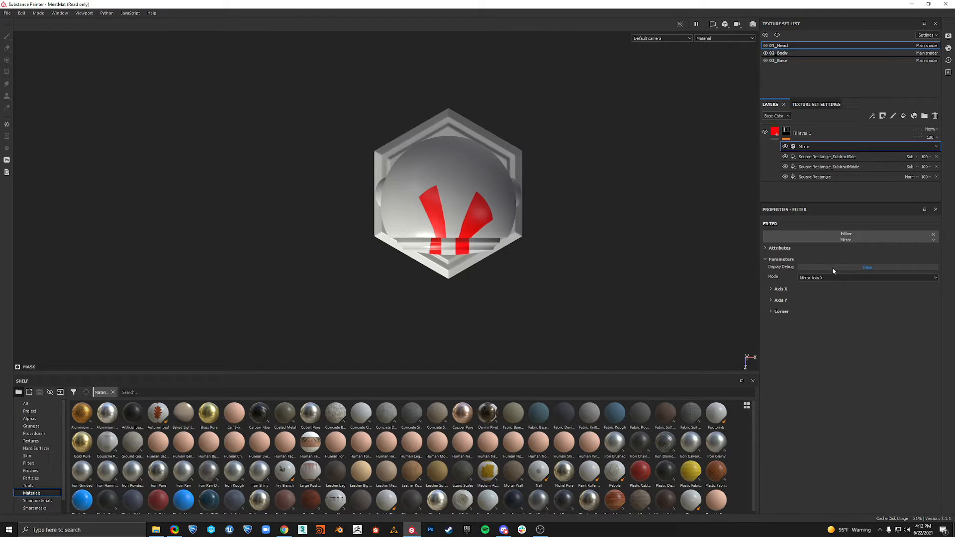
{"action": "left_click", "coordinate": [867, 267]}
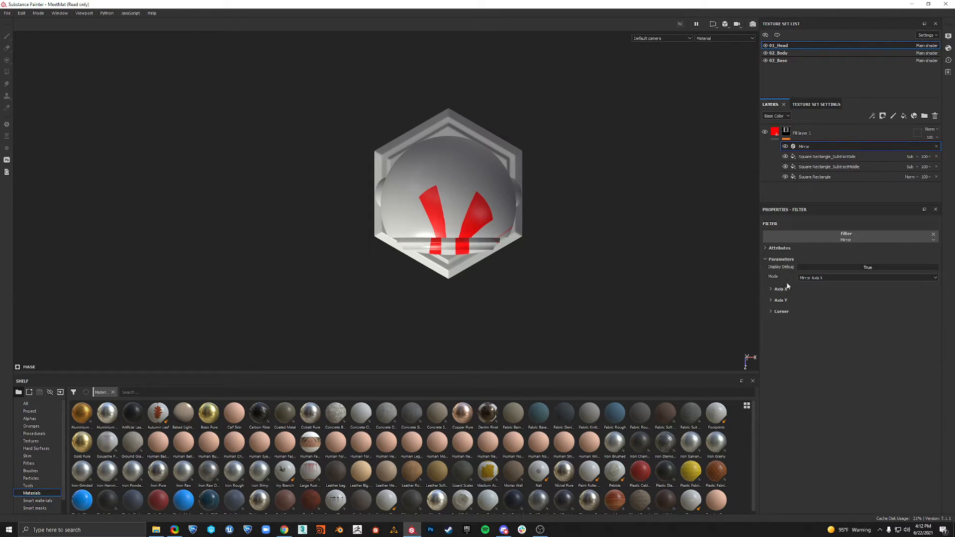
Set the Mirror filter's Axis X Offset to about 0.718 and invert Axis X.
{"action": "left_click", "coordinate": [778, 288]}
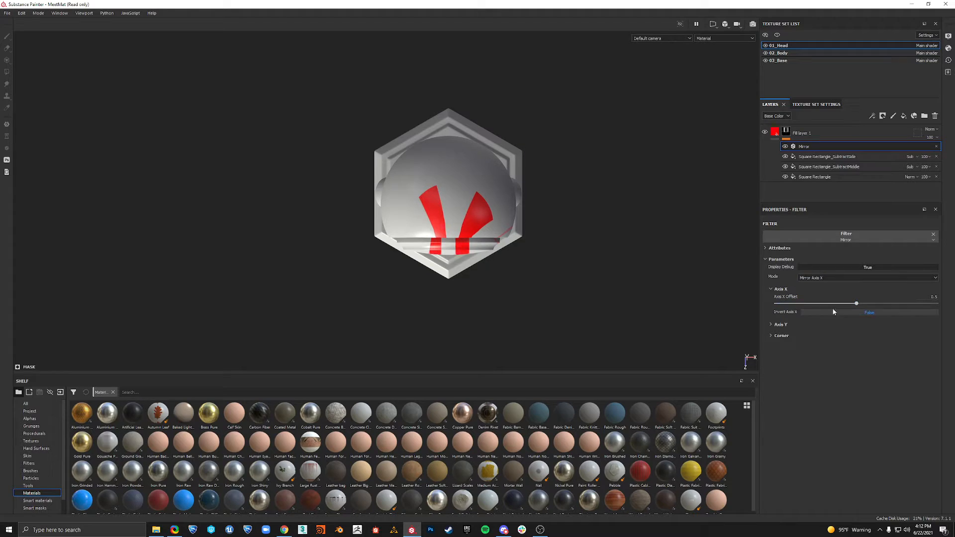
{"action": "left_click_drag", "start_coordinate": [855, 302], "coordinate": [862, 302]}
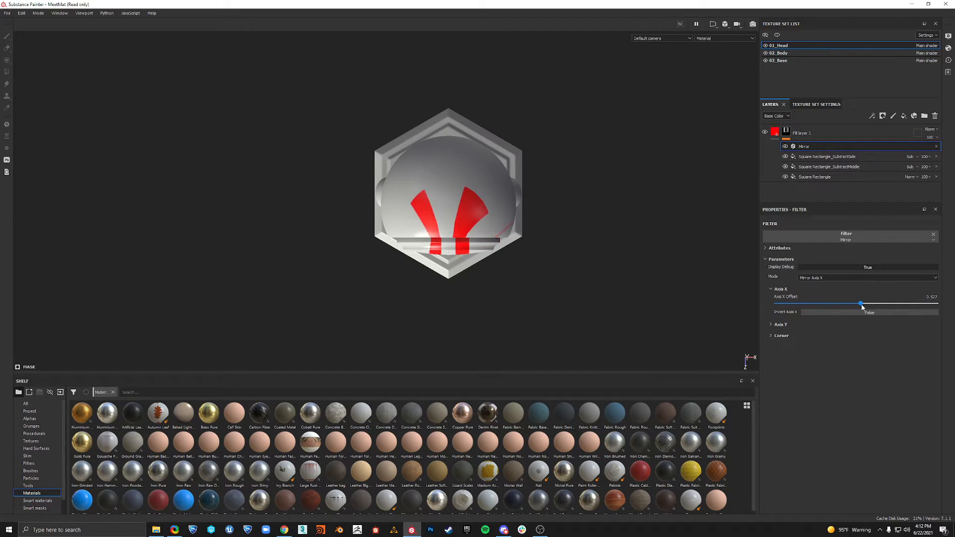
{"action": "left_click_drag", "start_coordinate": [859, 305], "coordinate": [892, 304]}
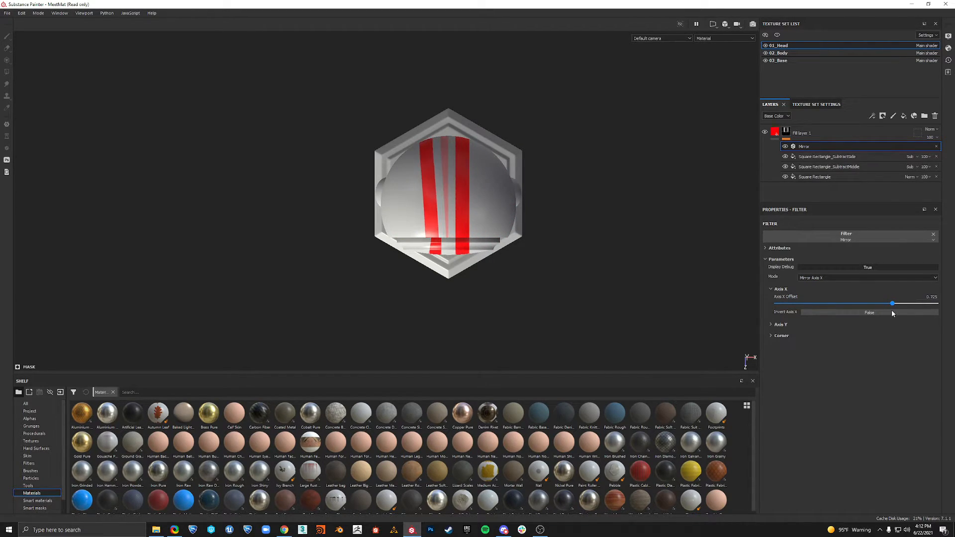
{"action": "left_click_drag", "start_coordinate": [893, 303], "coordinate": [892, 304]}
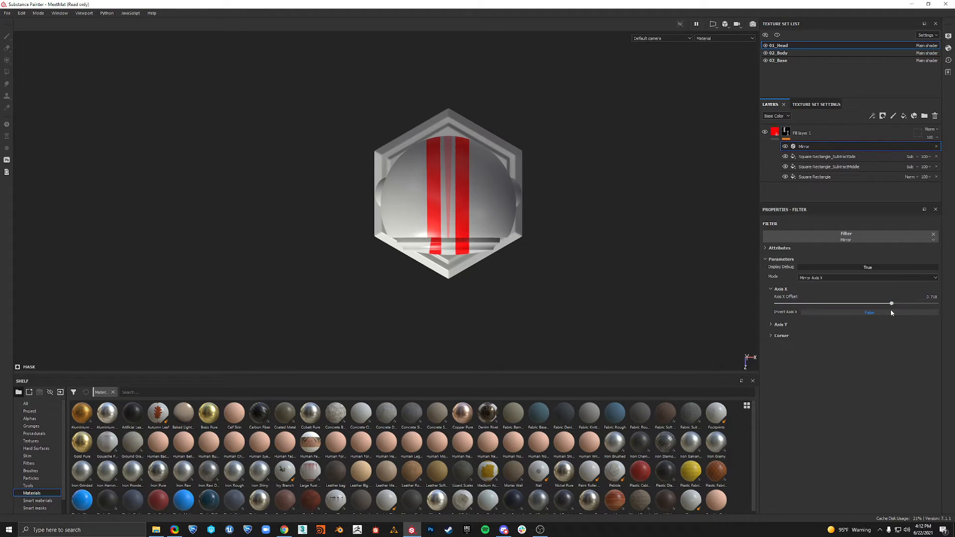
{"action": "left_click", "coordinate": [869, 312]}
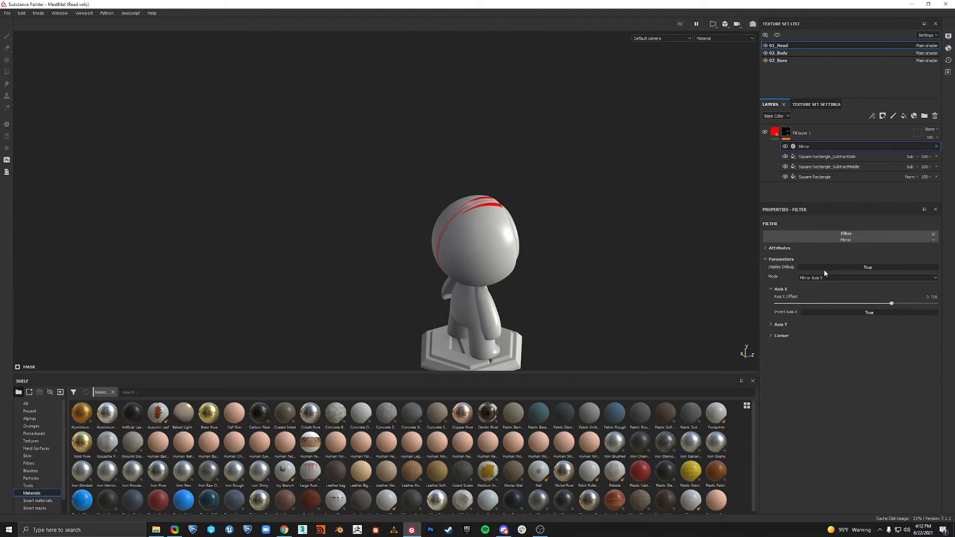
Turn Display Debug back off and check the stripes from the front.
{"action": "left_click", "coordinate": [867, 266]}
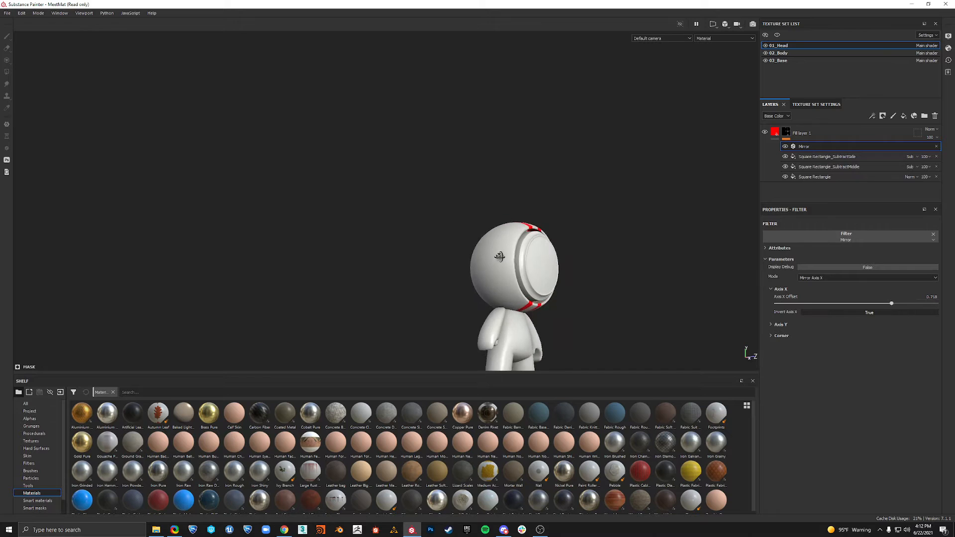
{"action": "left_click_drag", "start_coordinate": [499, 255], "coordinate": [551, 222]}
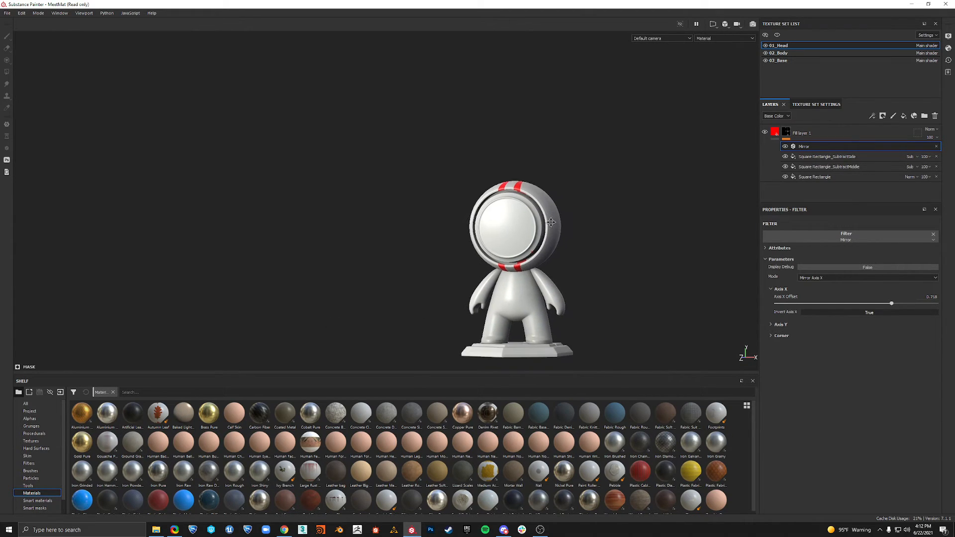